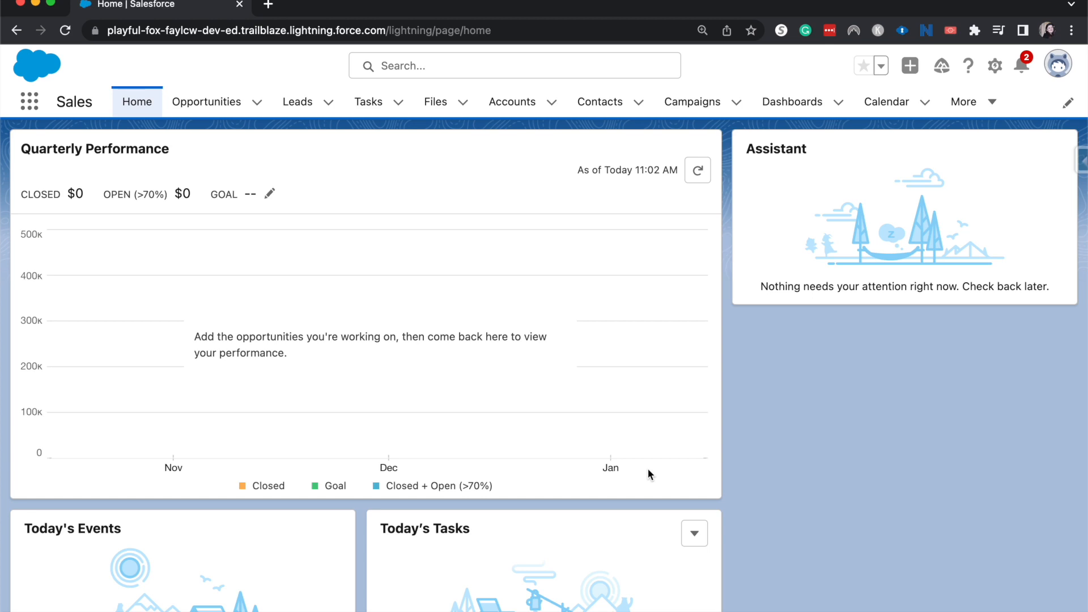
mouse_move(1011, 67)
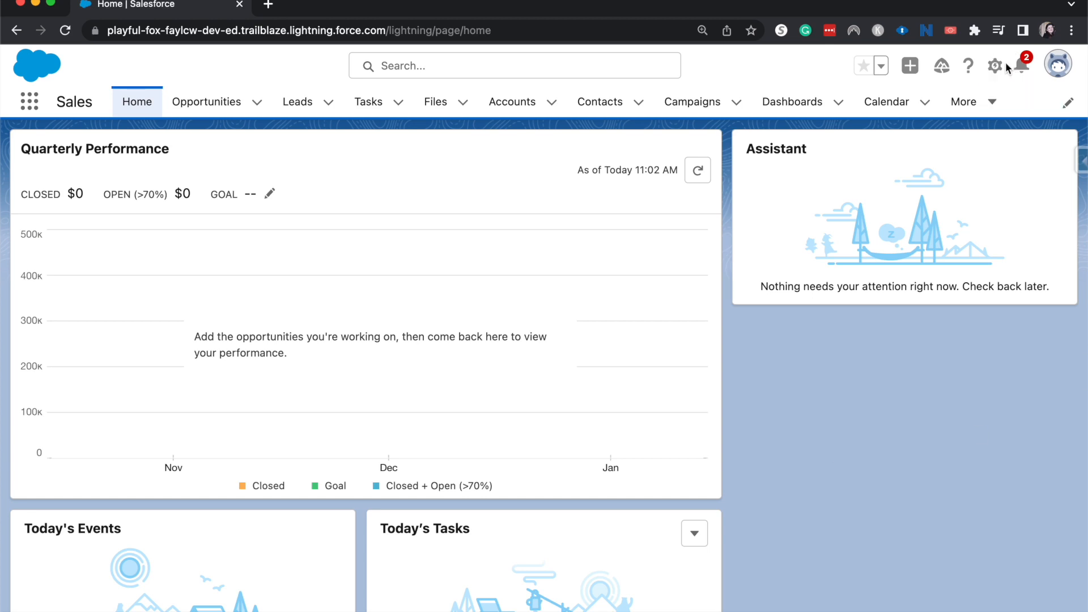
- Reach the Milestones page under Entitlement Management via Service Setup, searching 'mile' in Quick Find
left_click(994, 66)
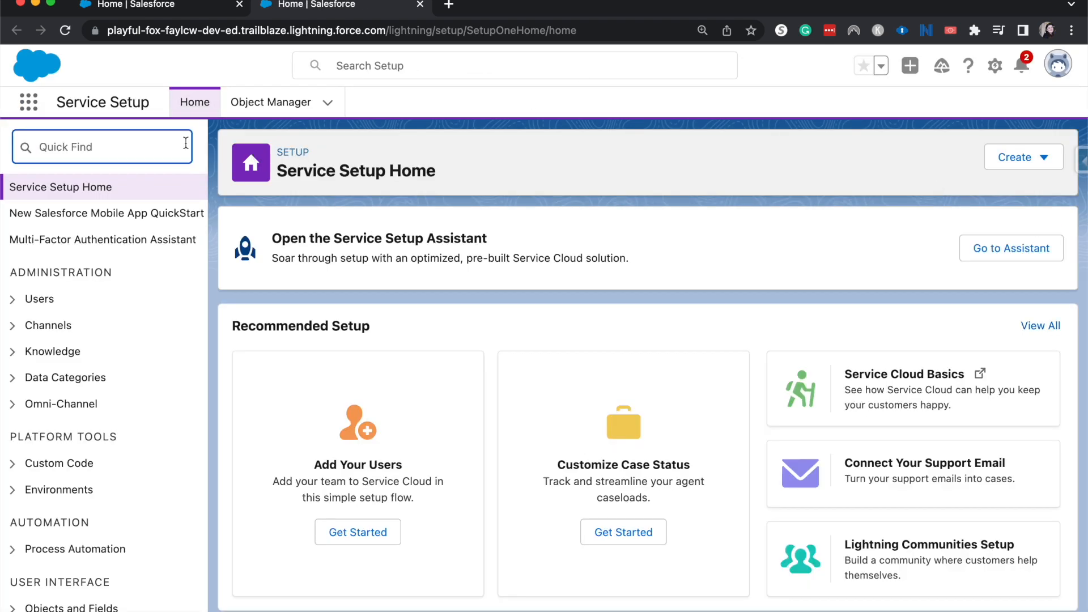
type("milestone")
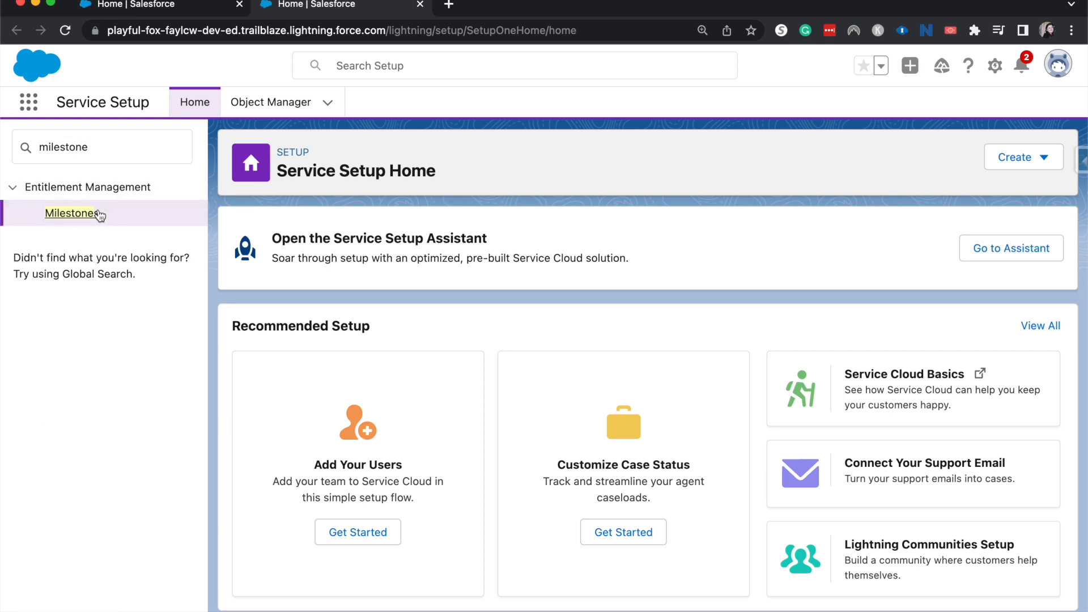
left_click(70, 213)
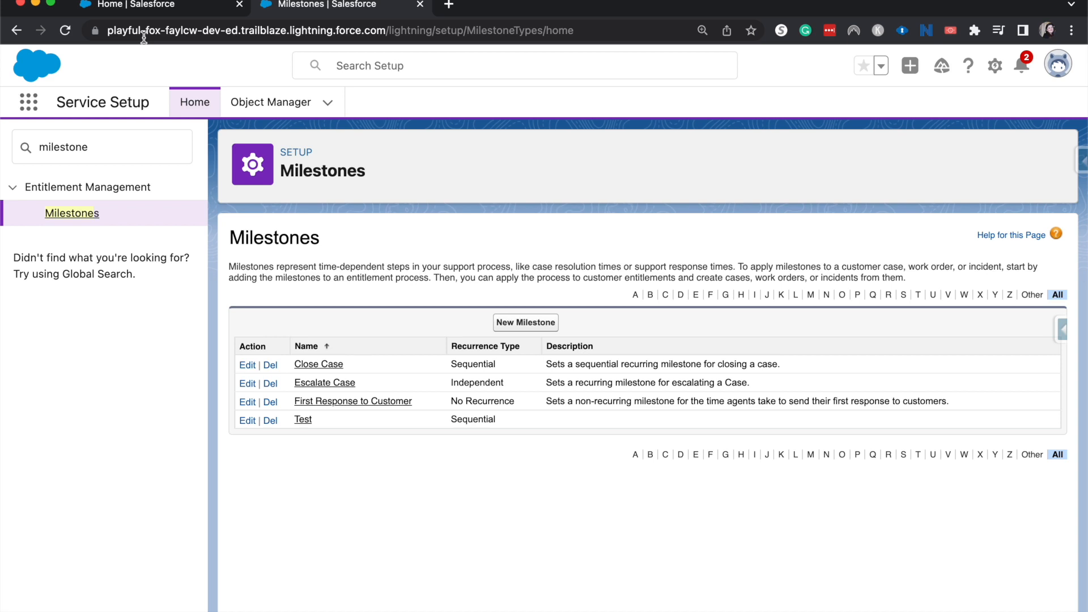
mouse_move(56, 305)
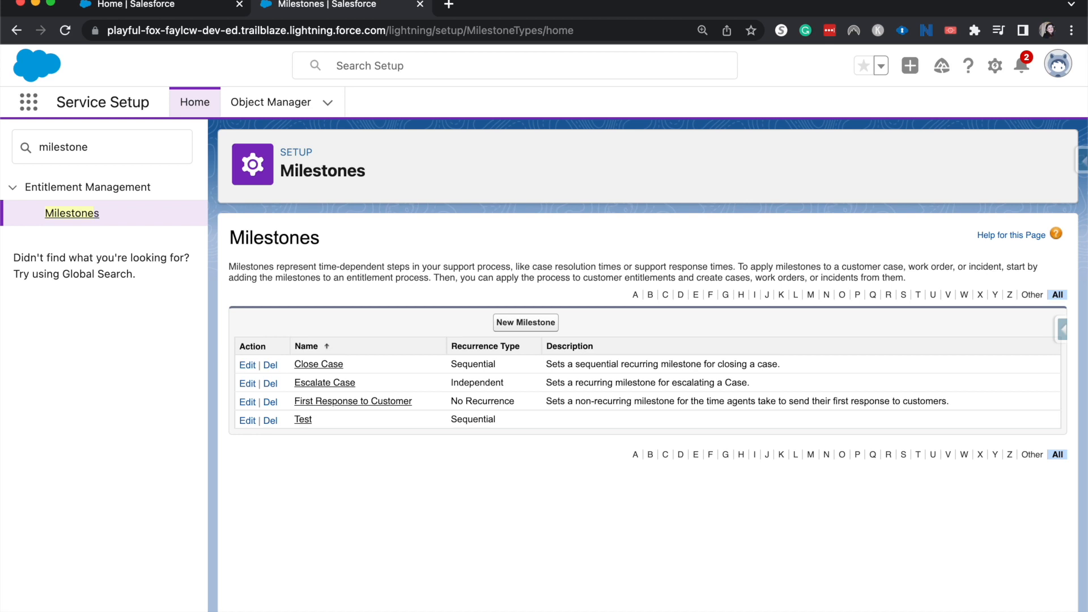
mouse_move(342, 307)
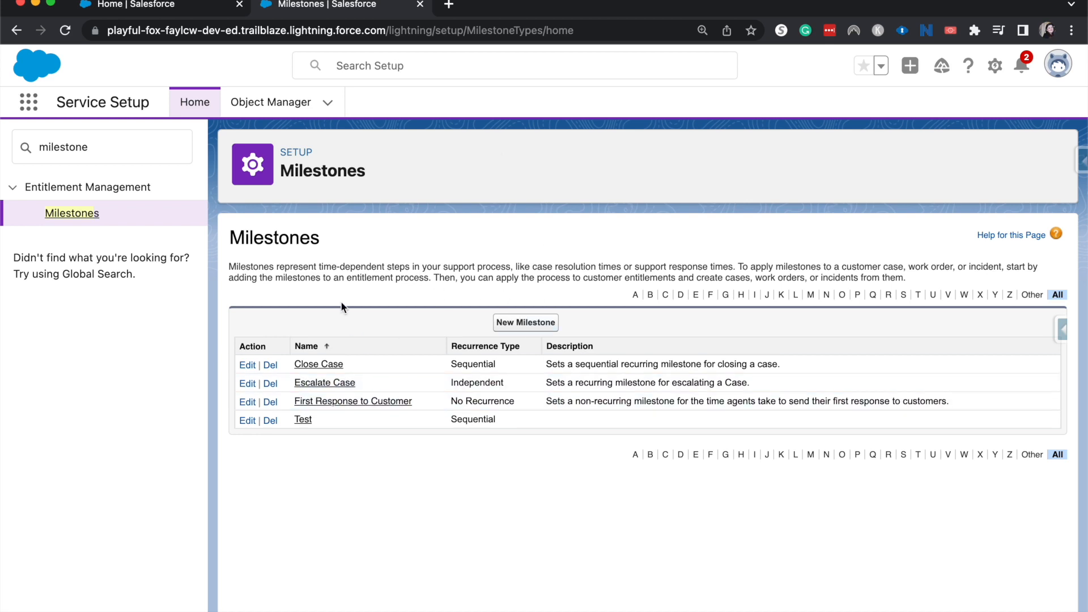
- Start a new milestone named 'Route to Expert' with recurrence type Independent, description left empty
left_click(525, 323)
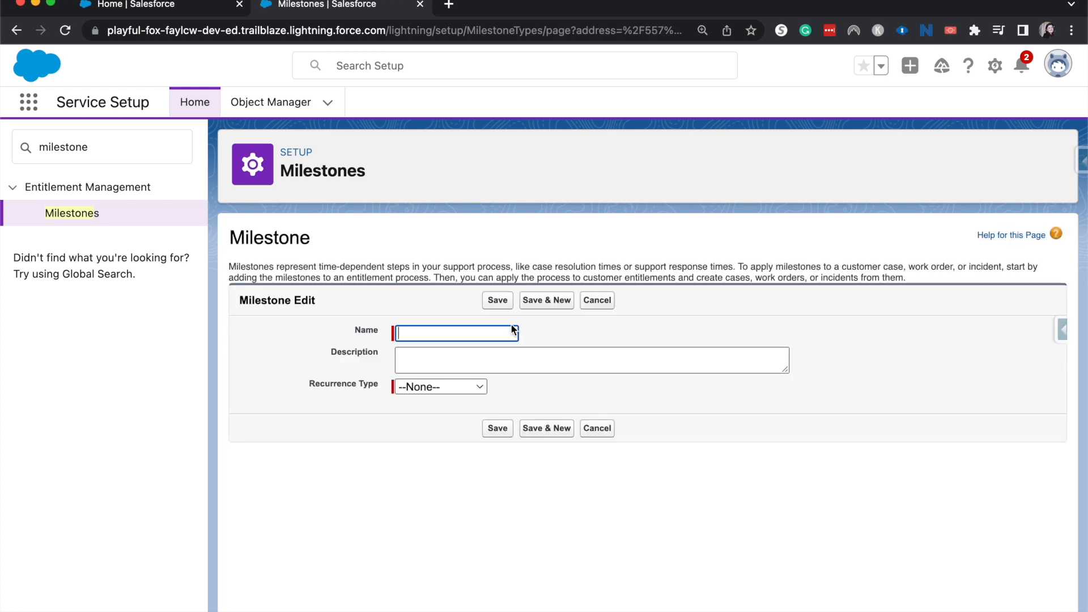
type("Route to E")
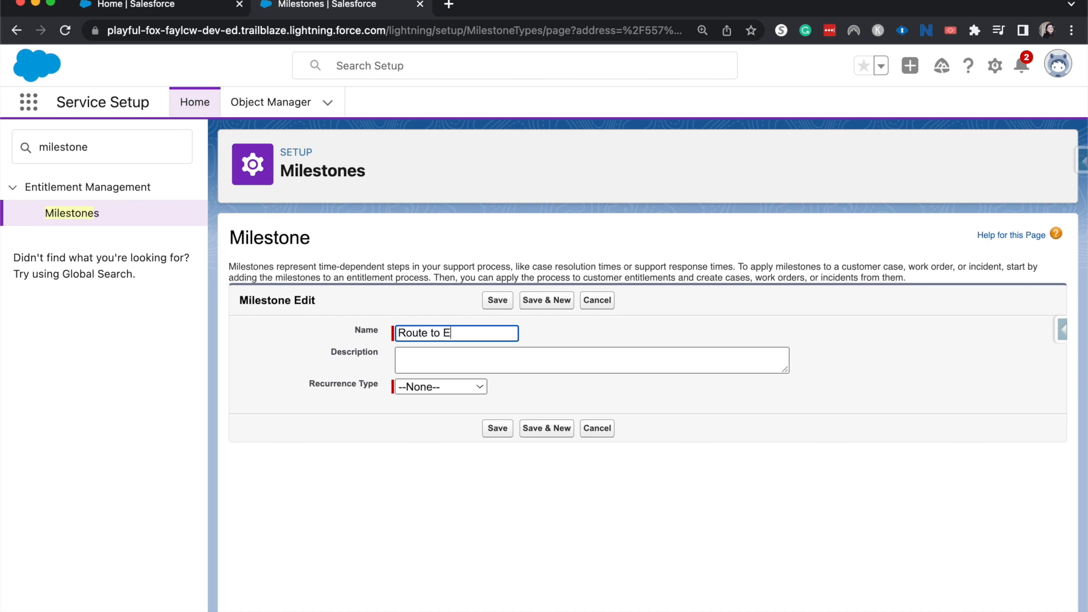
type("xpert")
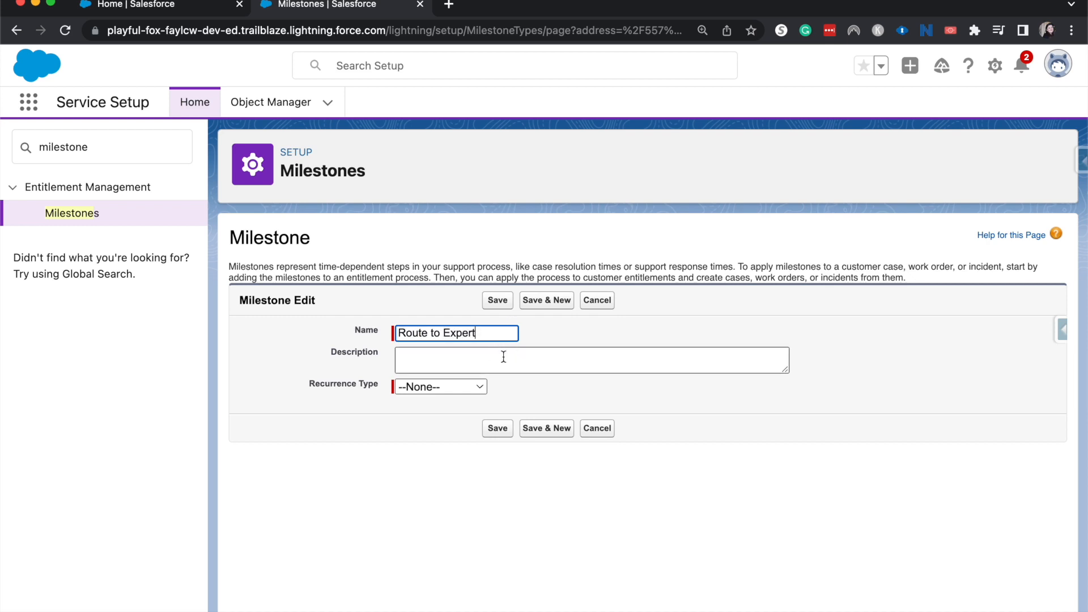
left_click(590, 361)
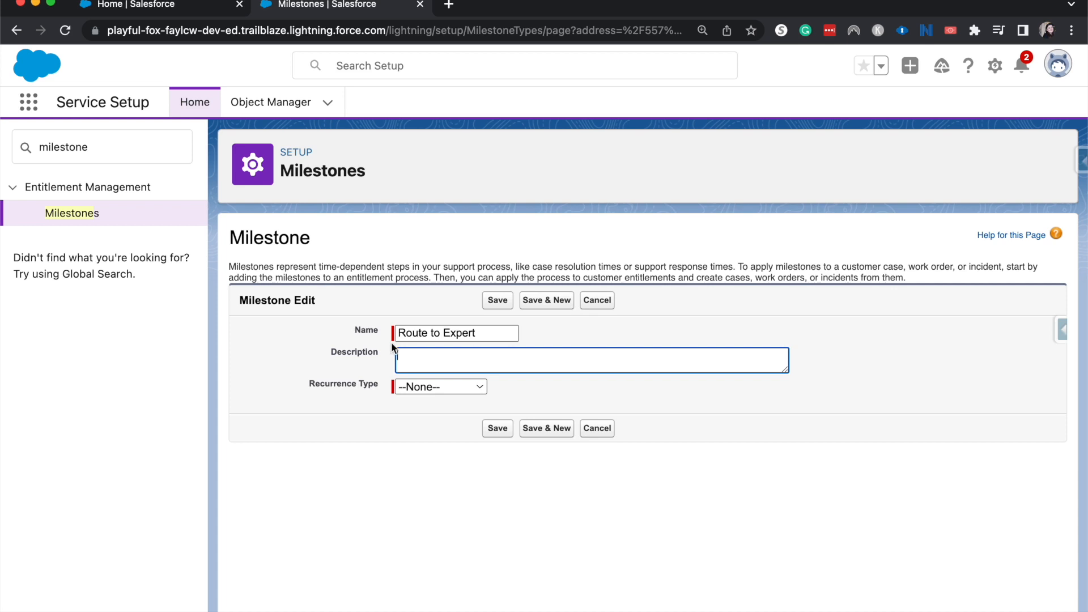
left_click(439, 387)
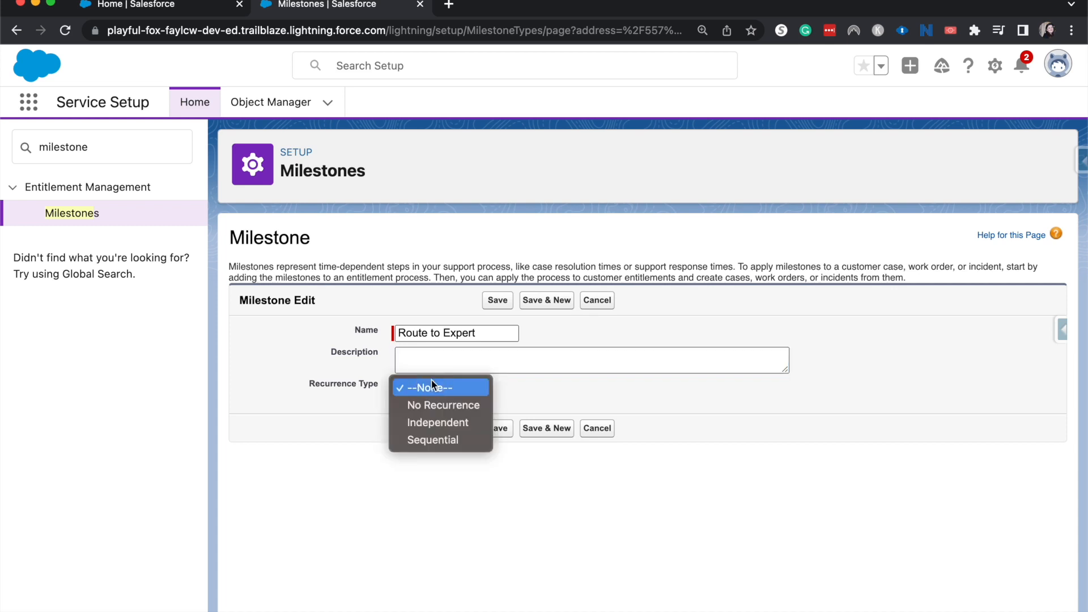
mouse_move(422, 427)
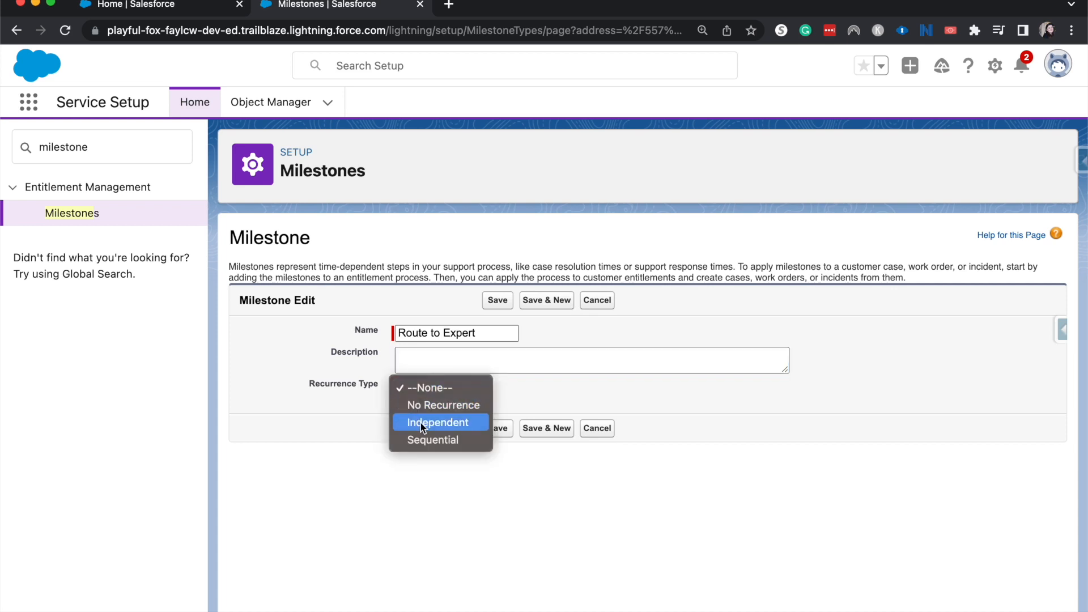
left_click(440, 422)
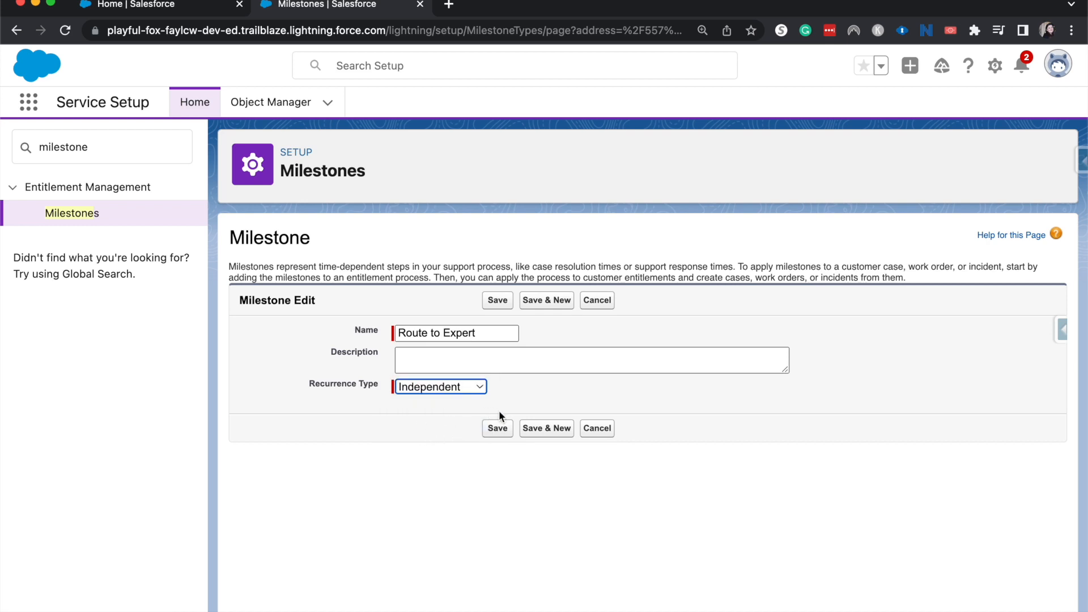